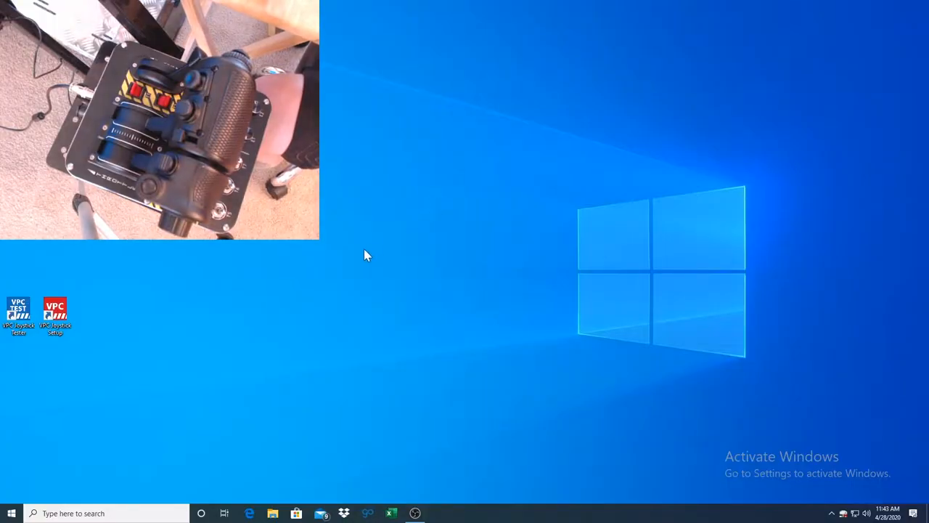
mouse_move(65, 284)
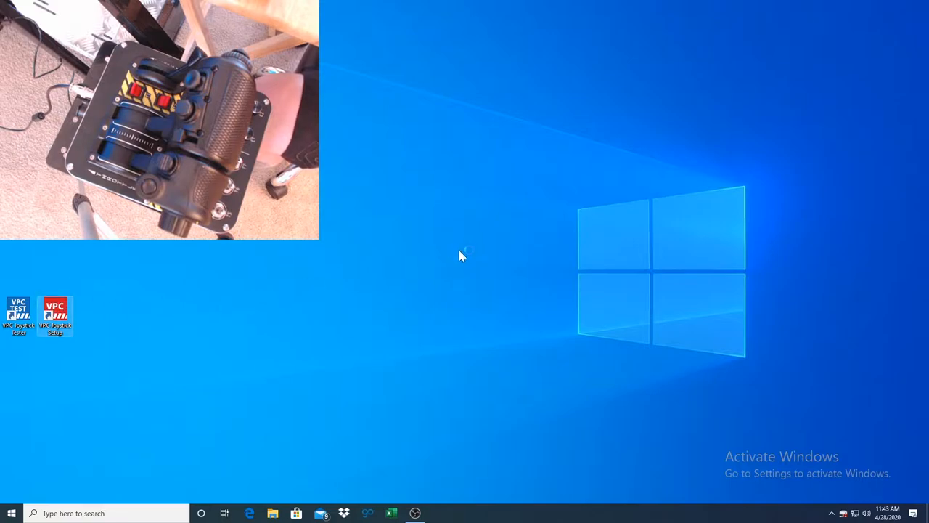
mouse_move(473, 241)
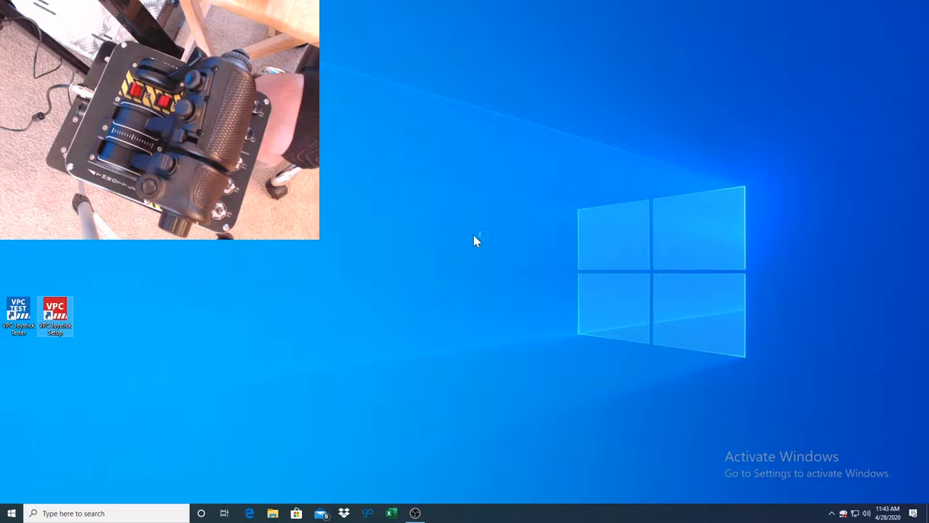
Launch VPC Configuration Tool with the MT-50 throttle and scroll its logical button list to the bottom.
double_click(55, 313)
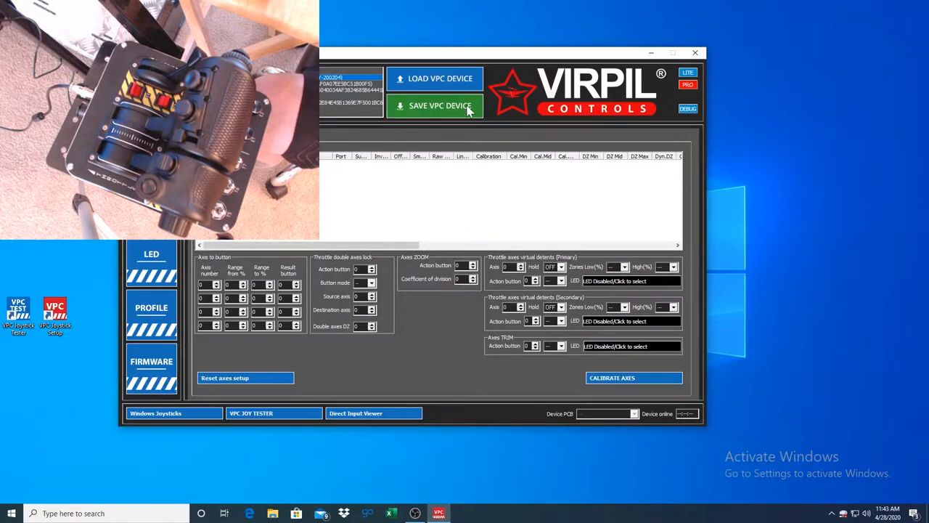
click(434, 79)
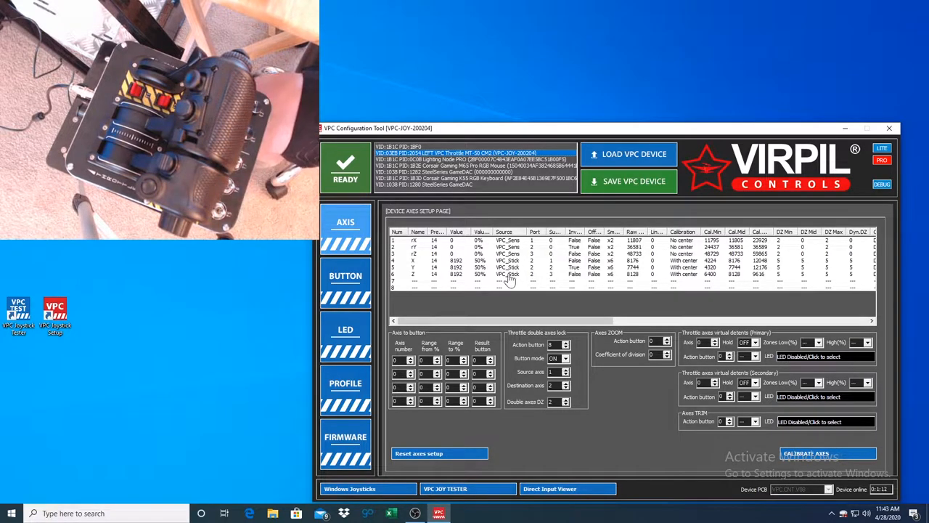
mouse_move(777, 412)
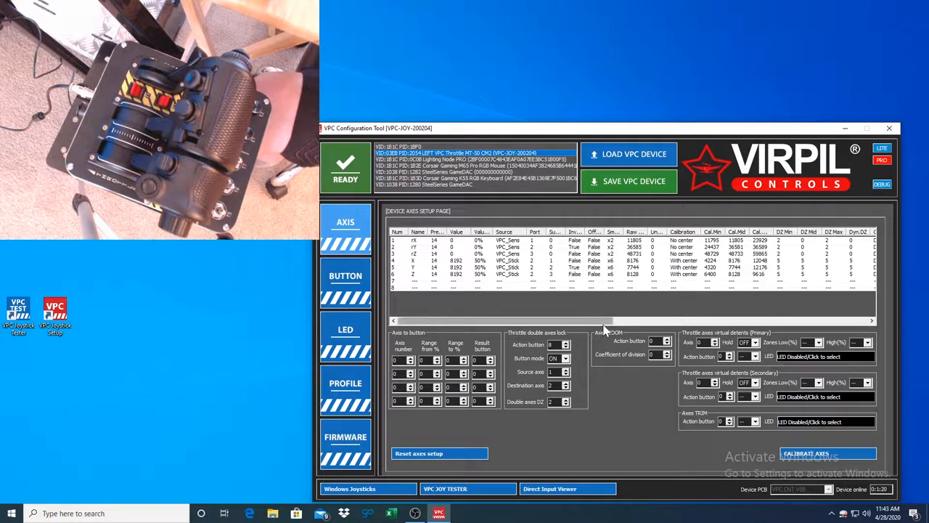
mouse_move(403, 439)
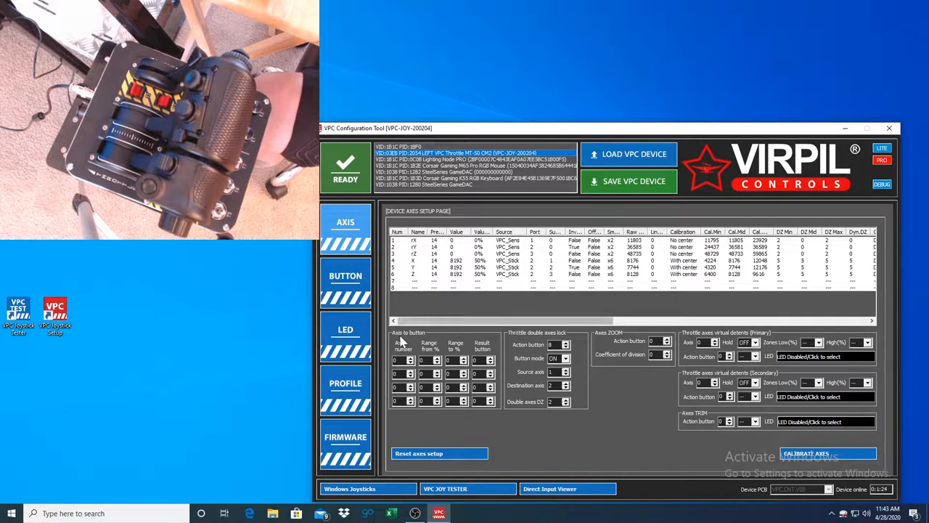
click(345, 283)
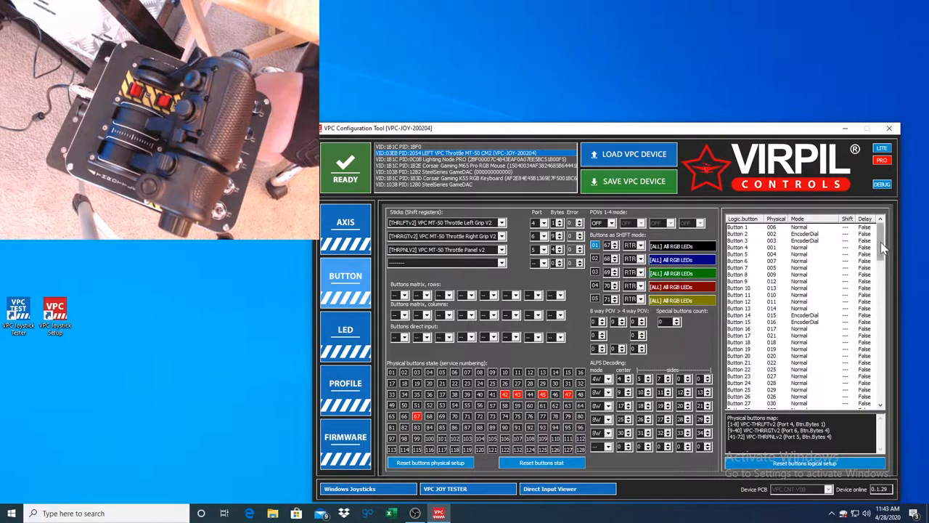
scroll(down, 3)
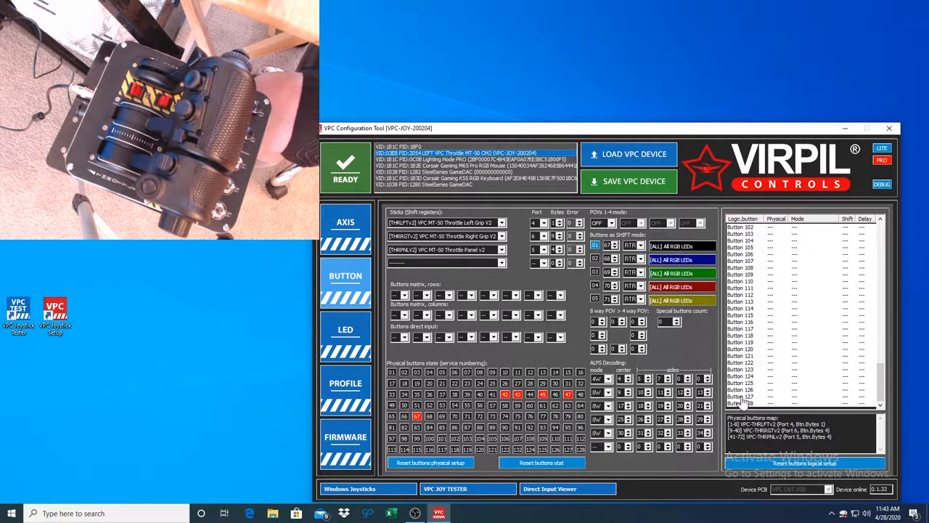
mouse_move(381, 283)
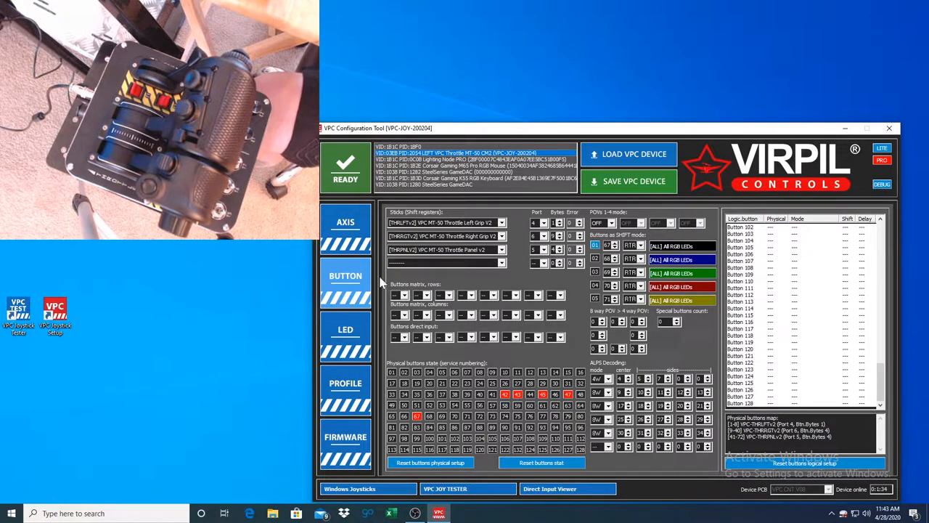
Add axis-to-button rules: axes 1 and 2 at 1–5% trigger buttons 127 and 128.
click(345, 225)
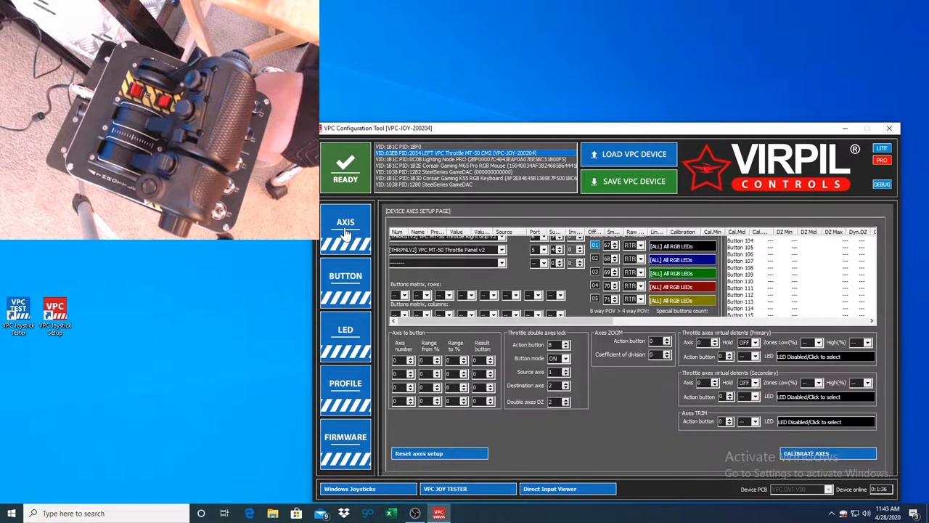
click(345, 222)
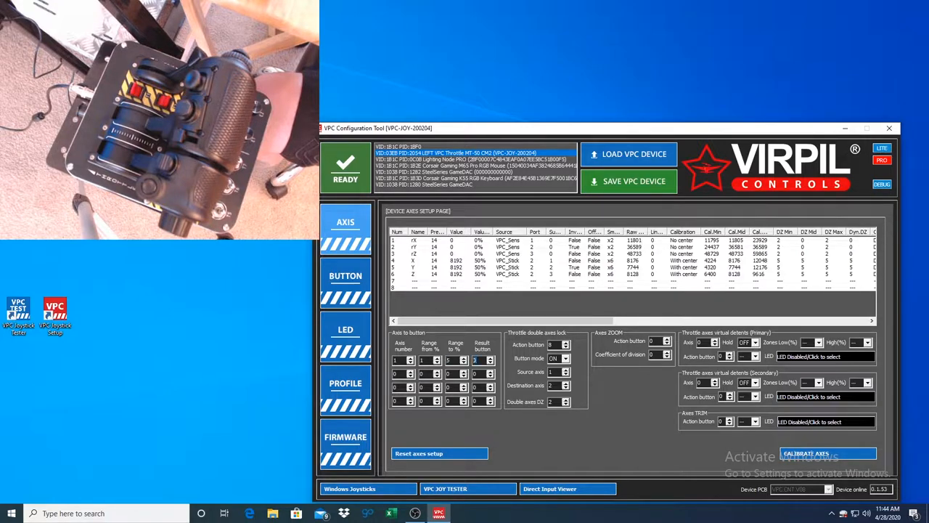
click(489, 358)
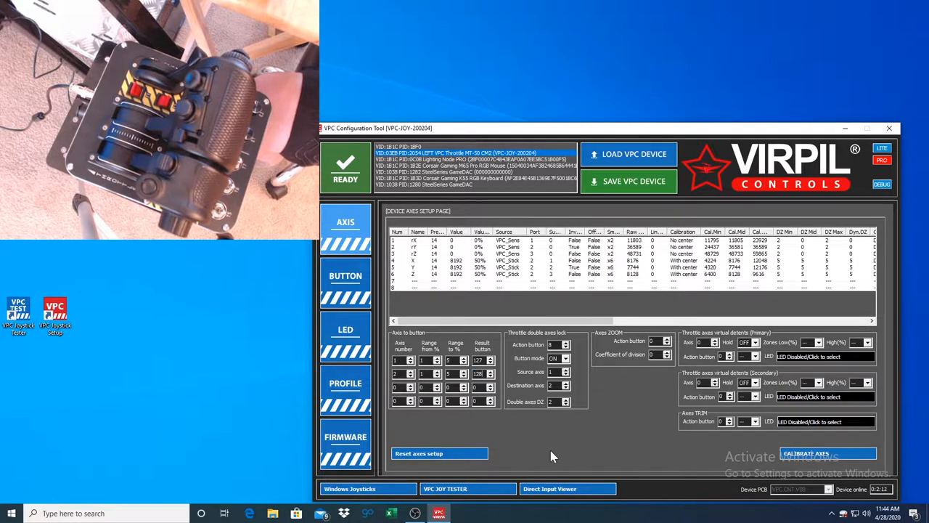
mouse_move(626, 187)
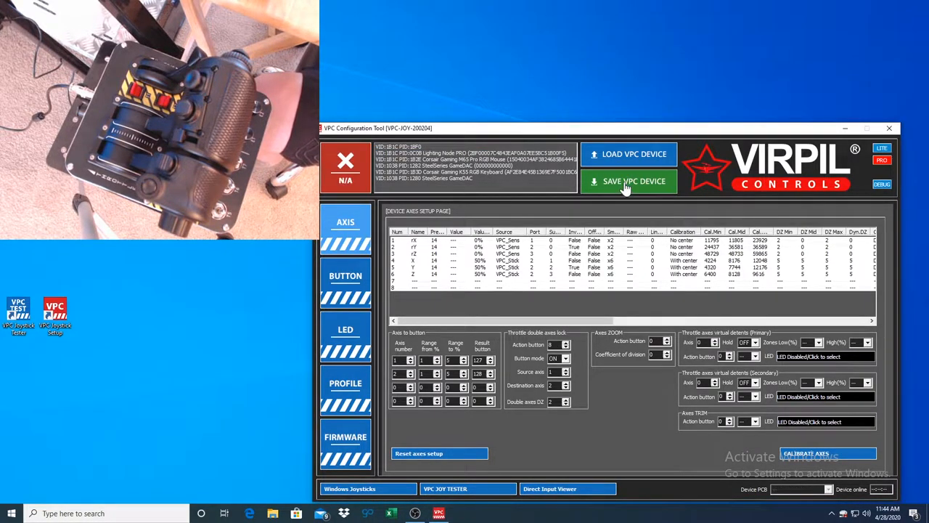
mouse_move(638, 180)
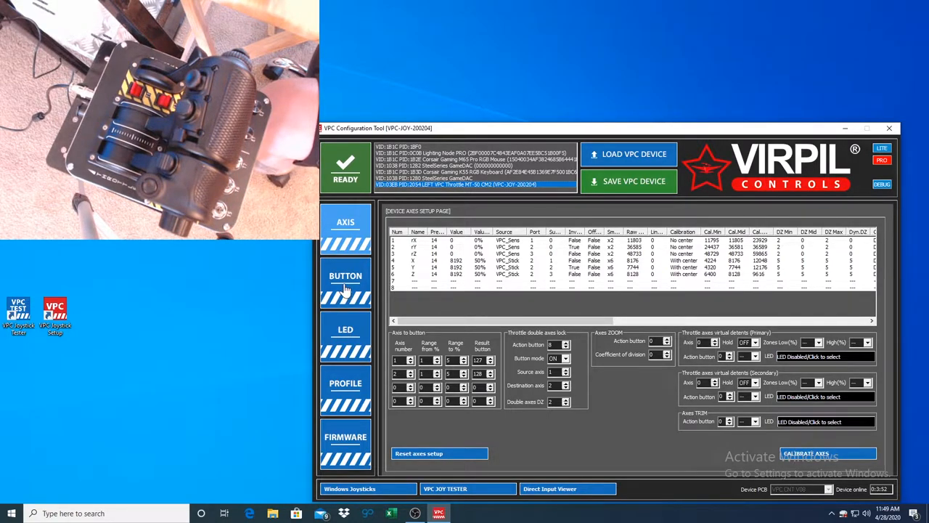
On the button page, check that detent buttons 127 and 128 register in the logical button list.
click(346, 282)
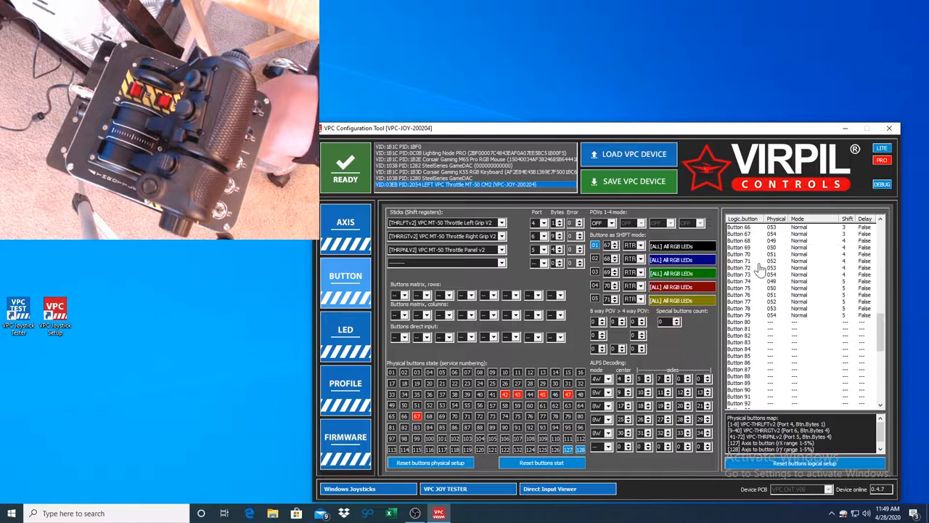
scroll(up, 3)
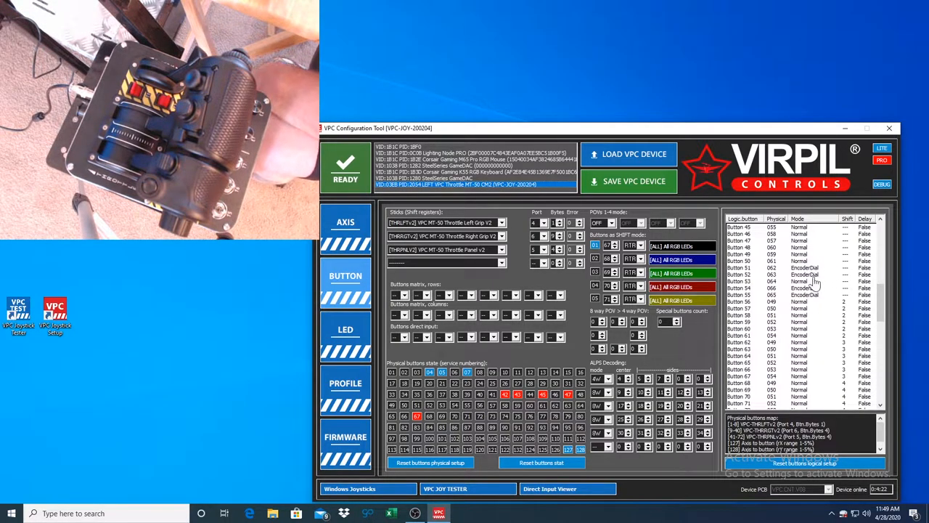
mouse_move(802, 368)
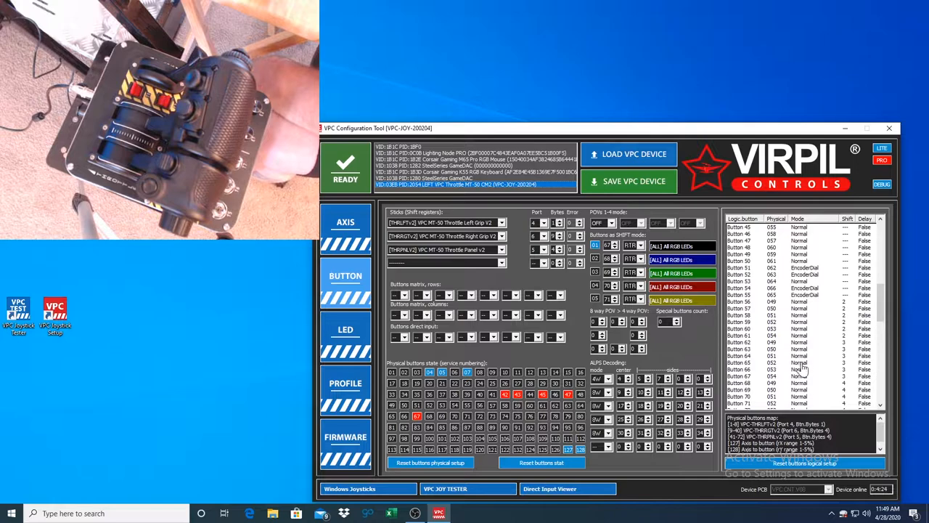
mouse_move(849, 315)
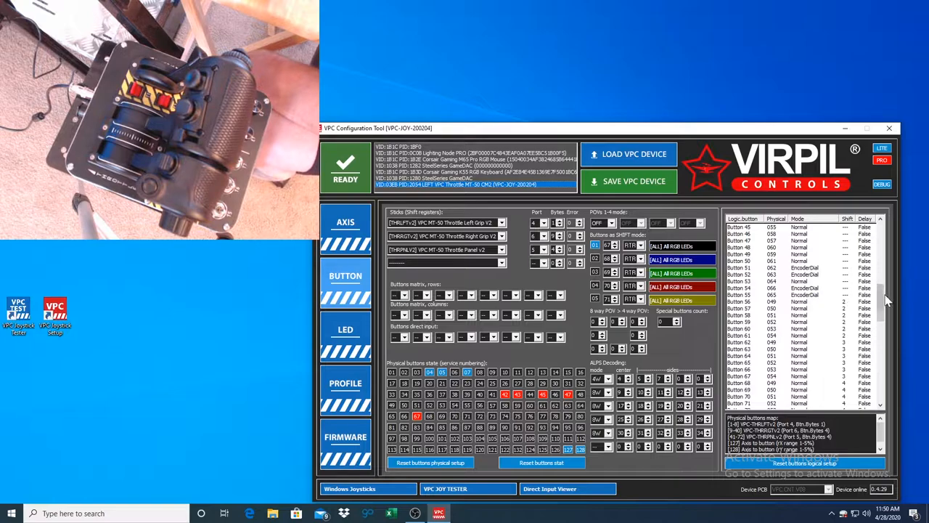
scroll(down, 3)
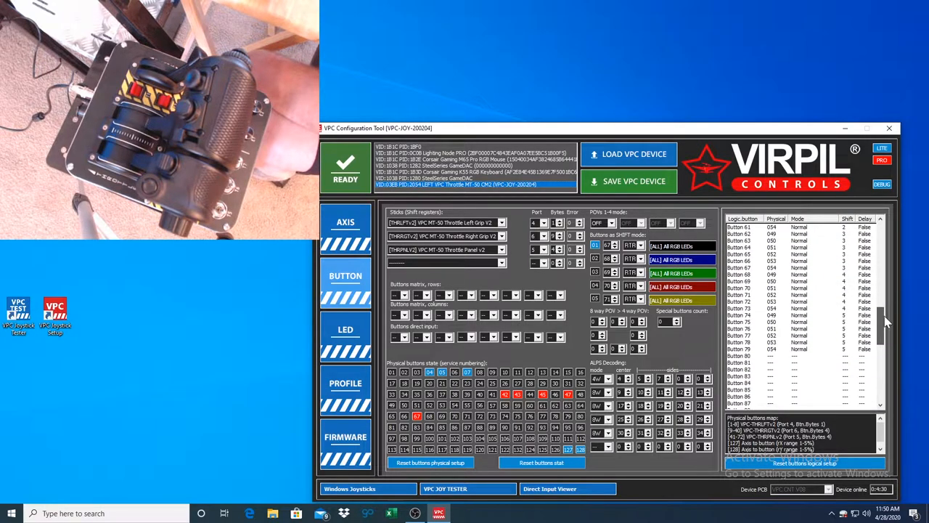
scroll(up, 3)
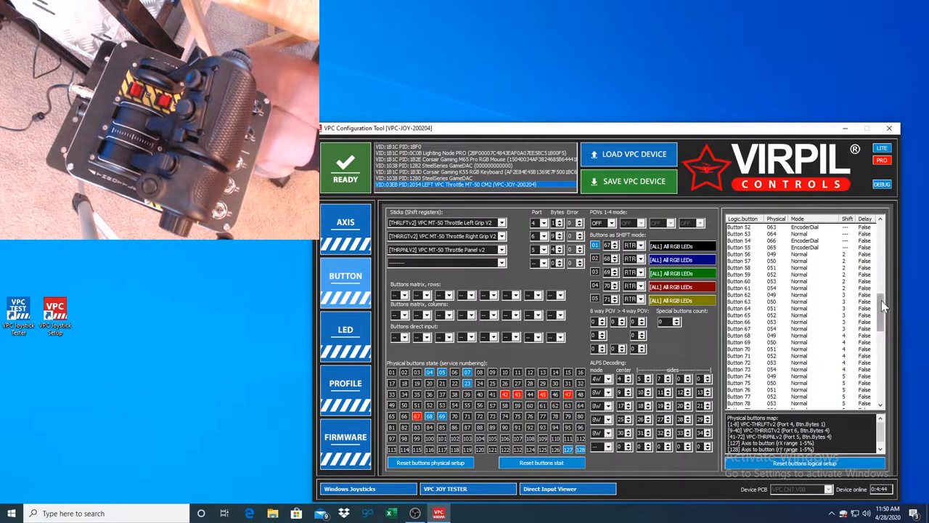
scroll(down, 3)
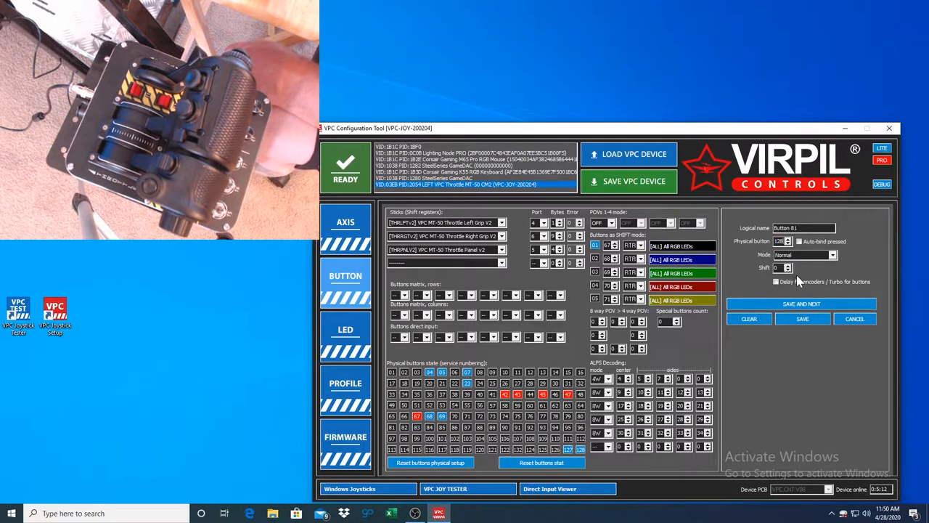
Save Button 81 as physical button 128 and write the mapping to the throttle.
click(802, 304)
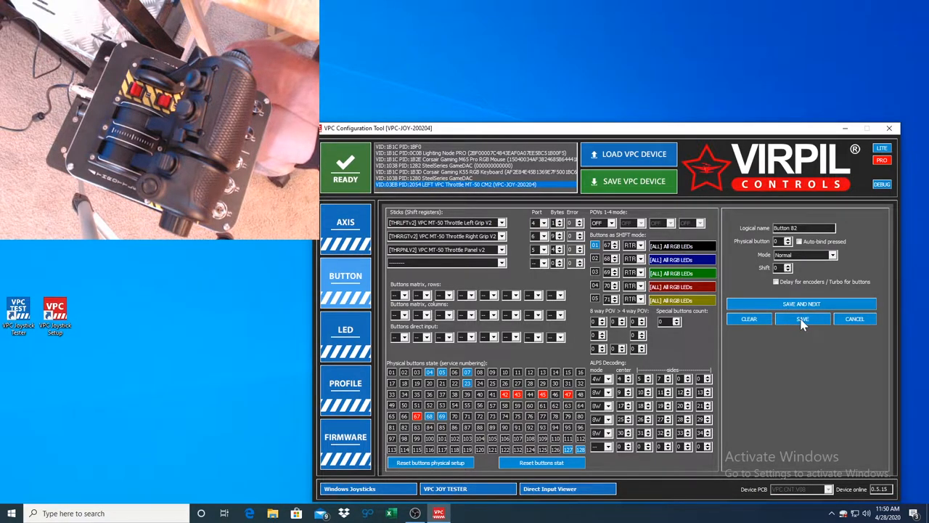
click(802, 318)
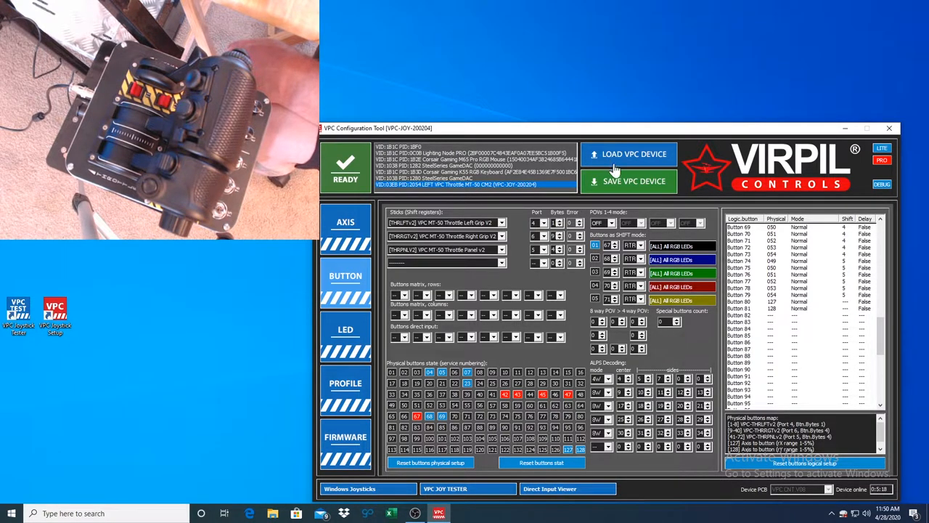
click(634, 181)
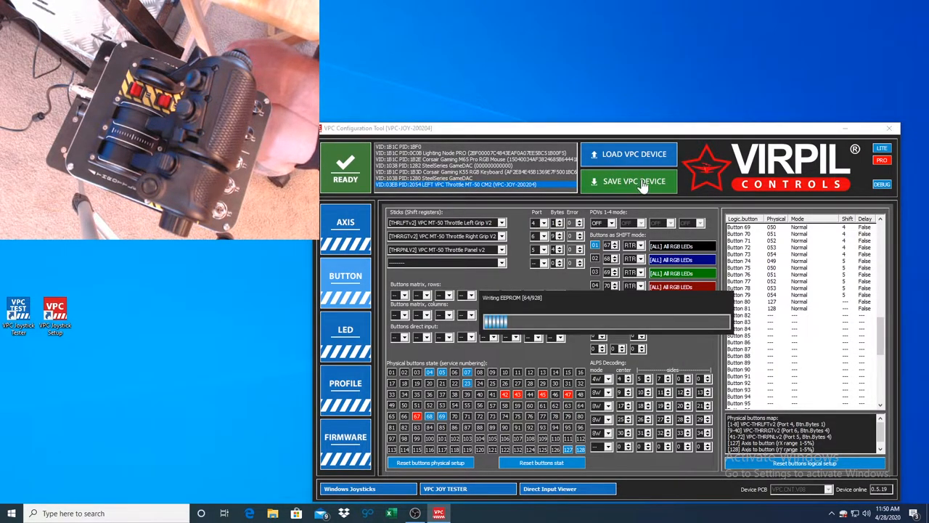
click(633, 181)
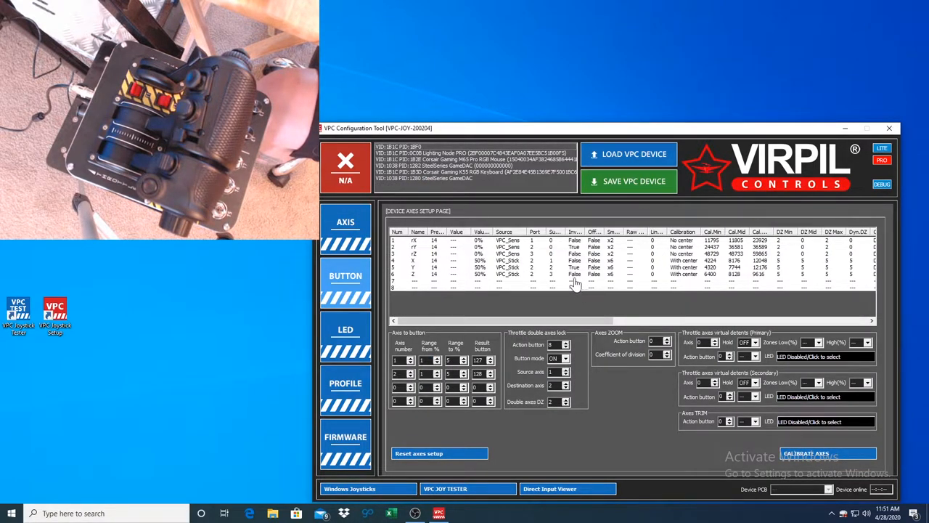
mouse_move(570, 280)
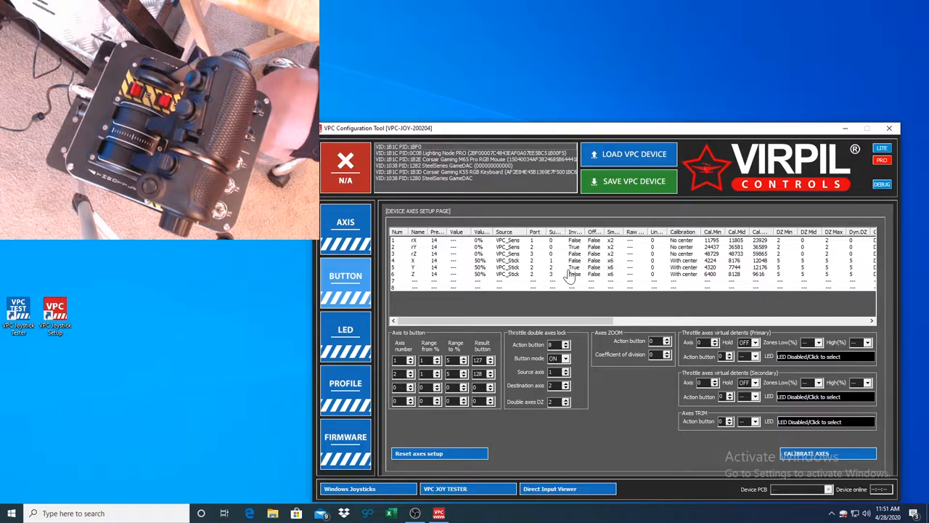
click(346, 280)
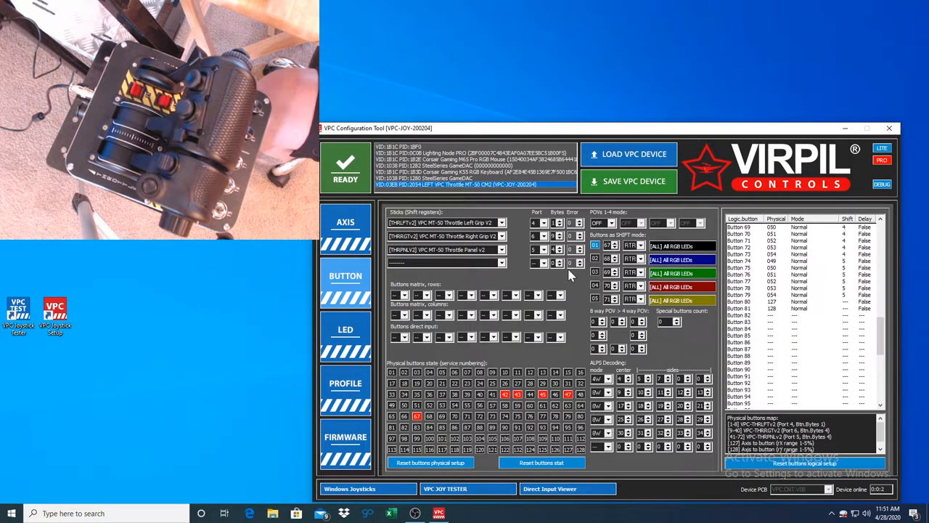
click(628, 154)
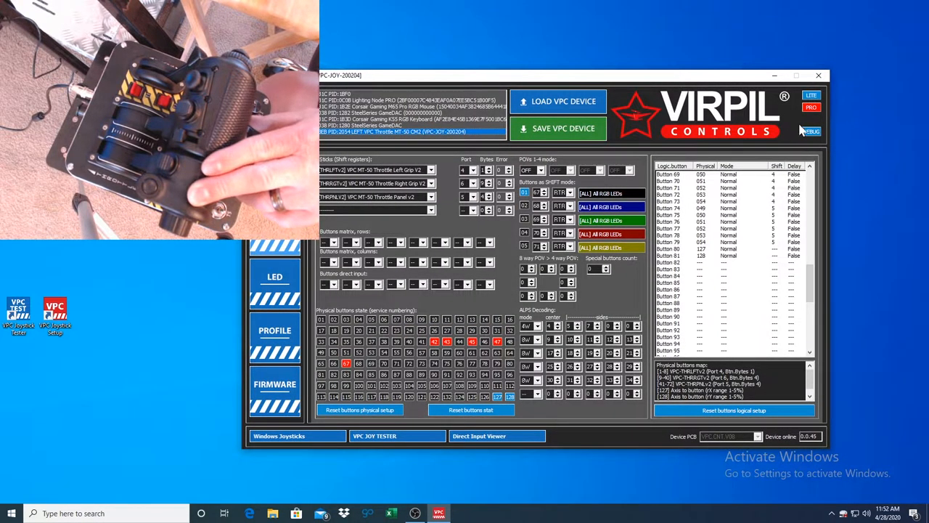
Launch DCS World from the games folder and load into the jet cockpit.
click(818, 75)
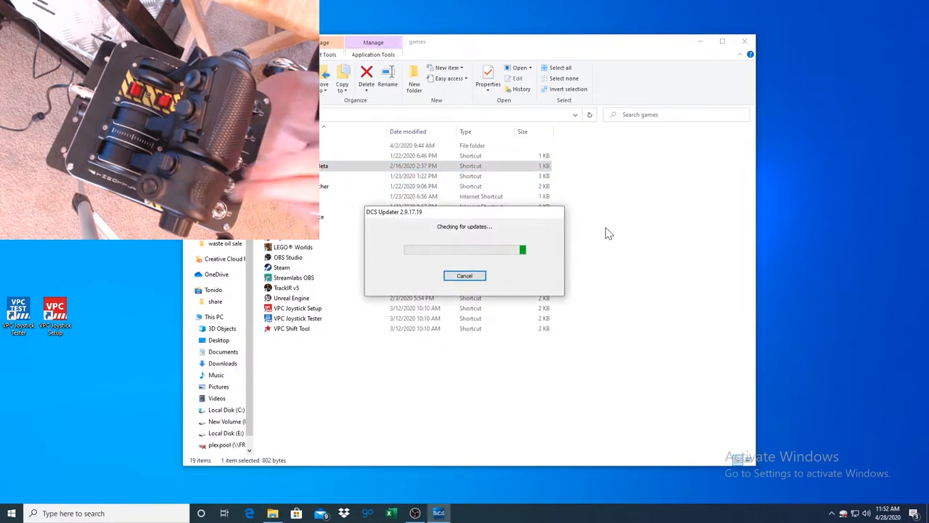
click(464, 275)
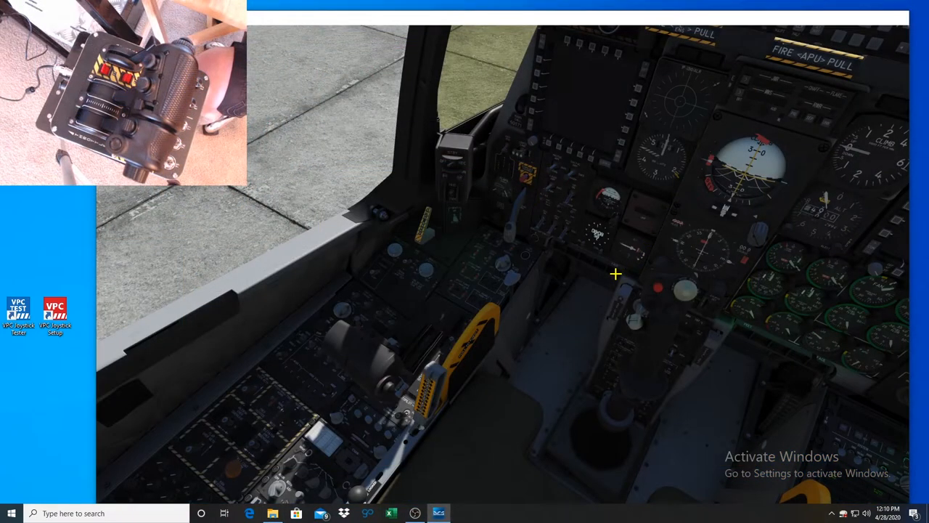
mouse_move(625, 416)
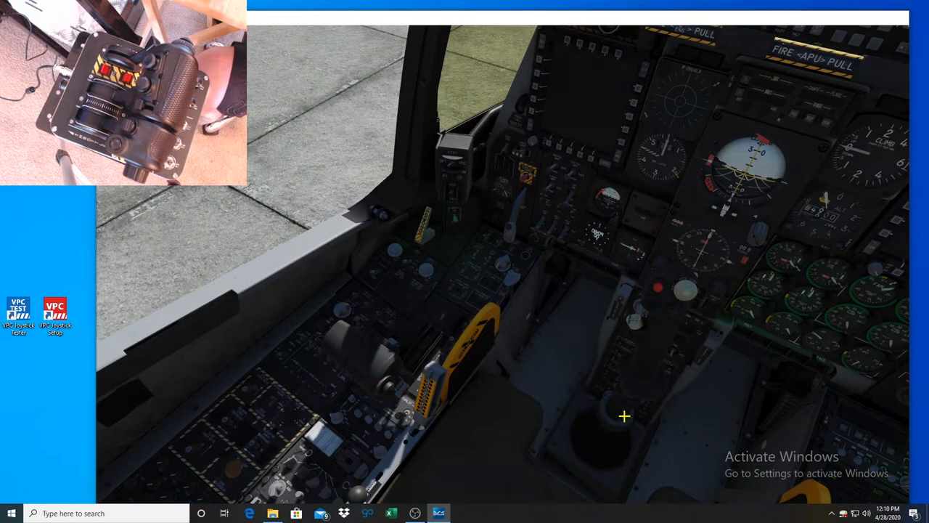
mouse_move(794, 310)
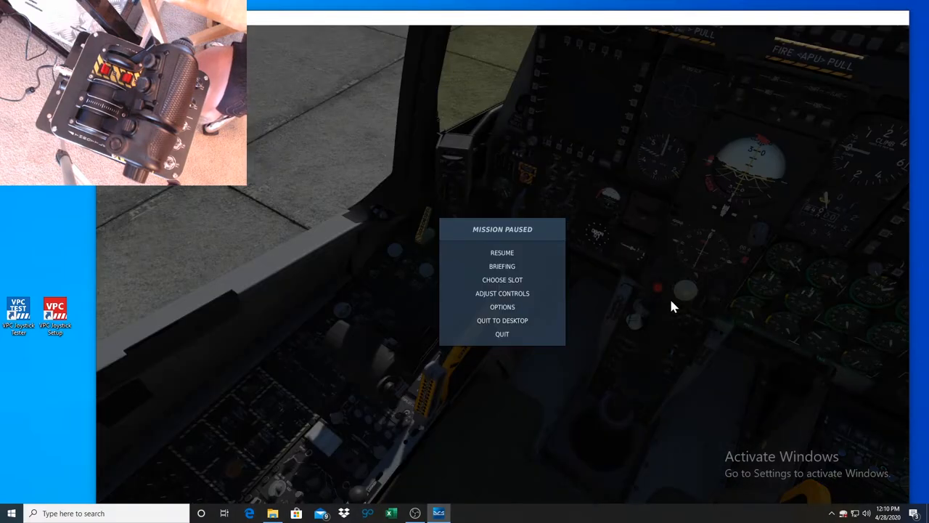
Search the controls for 'engine' and select Engine Start Left in the throttle column.
click(502, 307)
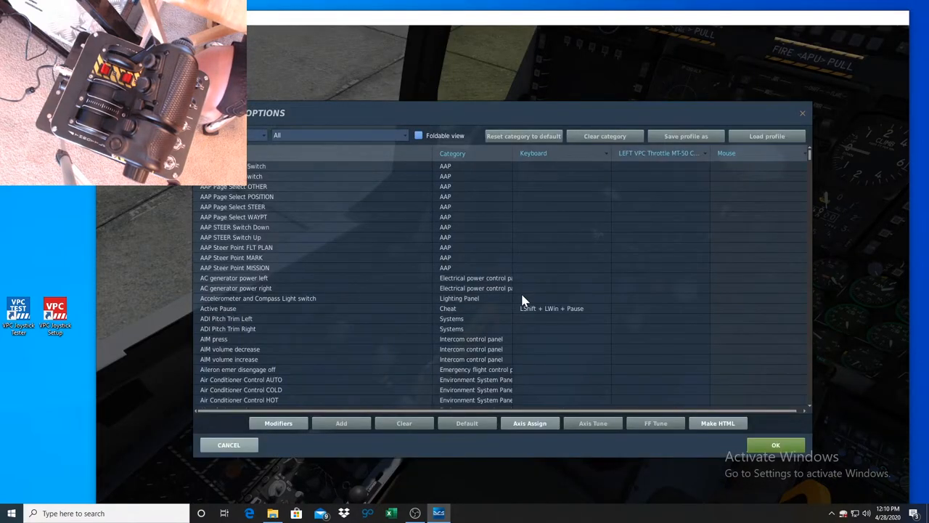
click(337, 135)
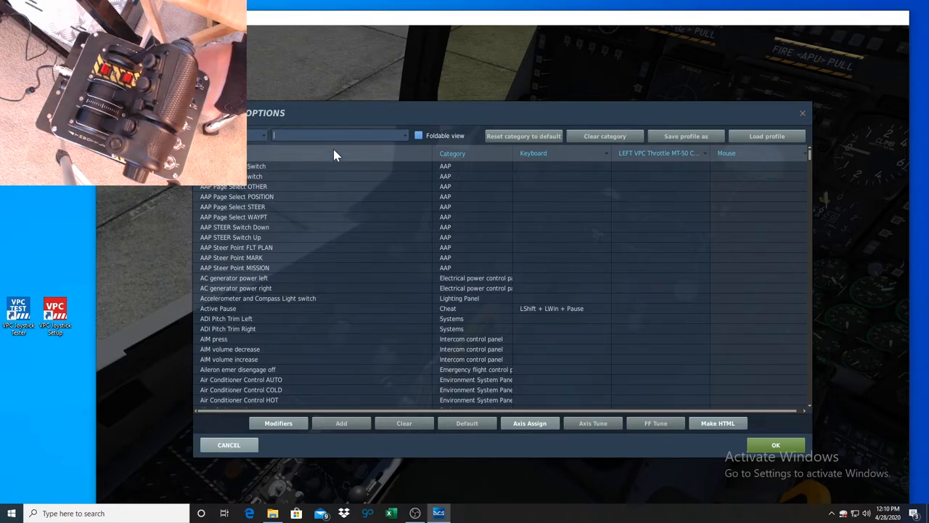
text(engine)
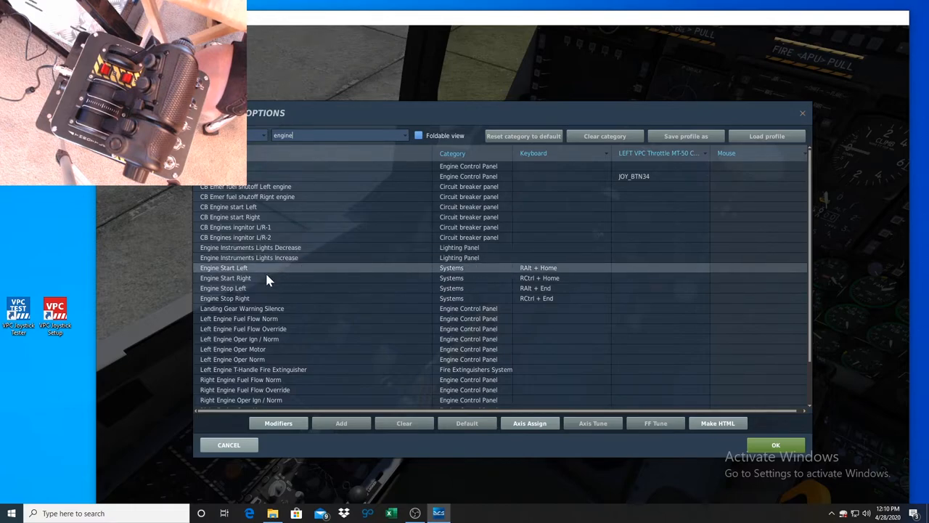
click(225, 298)
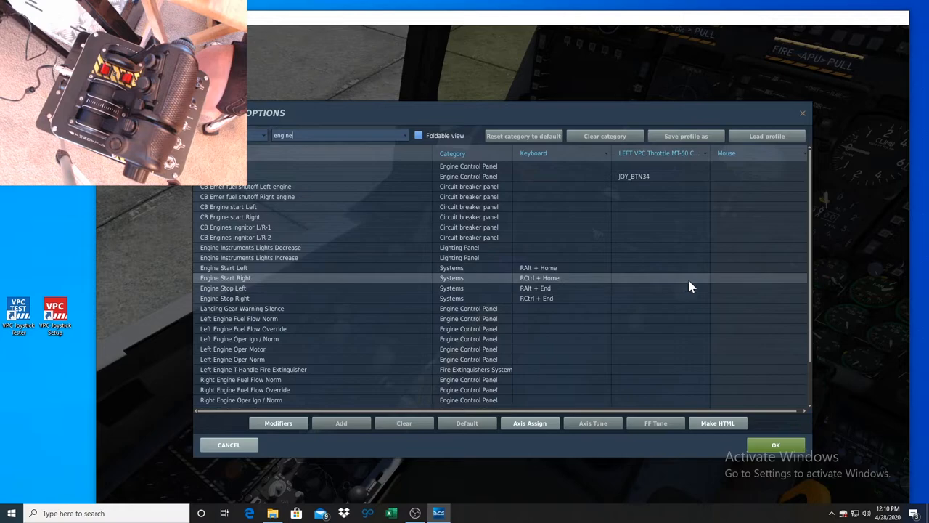
click(225, 267)
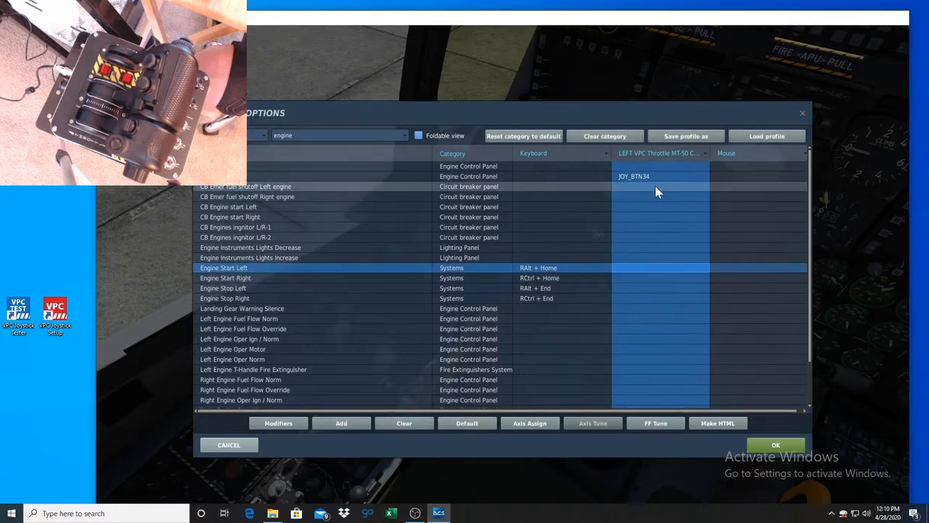
mouse_move(636, 278)
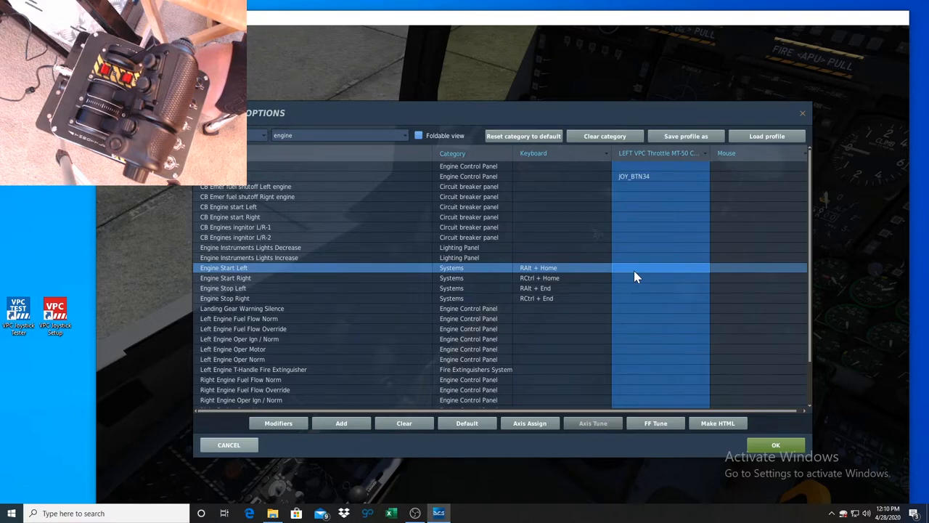
Bind Engine Start Left to throttle button 80 and Engine Start Right to button 81.
click(341, 423)
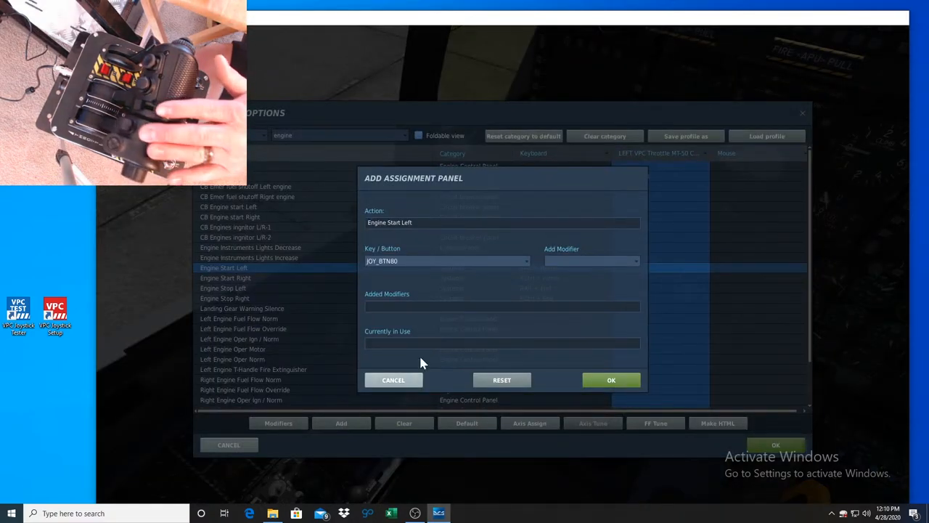
click(611, 380)
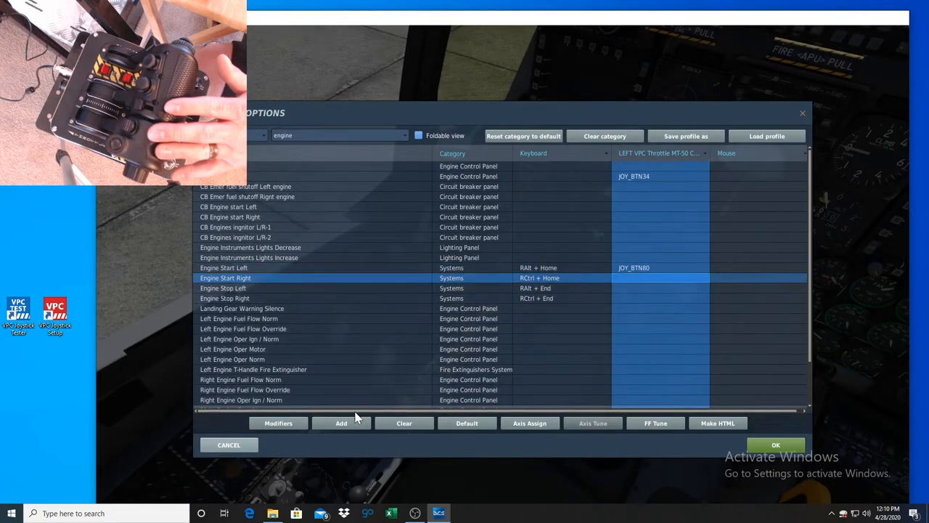
click(341, 423)
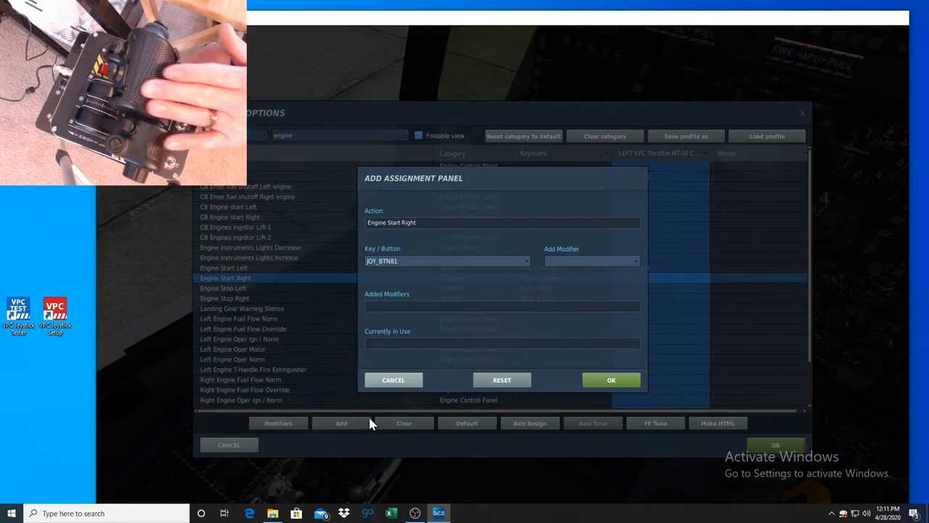
click(611, 379)
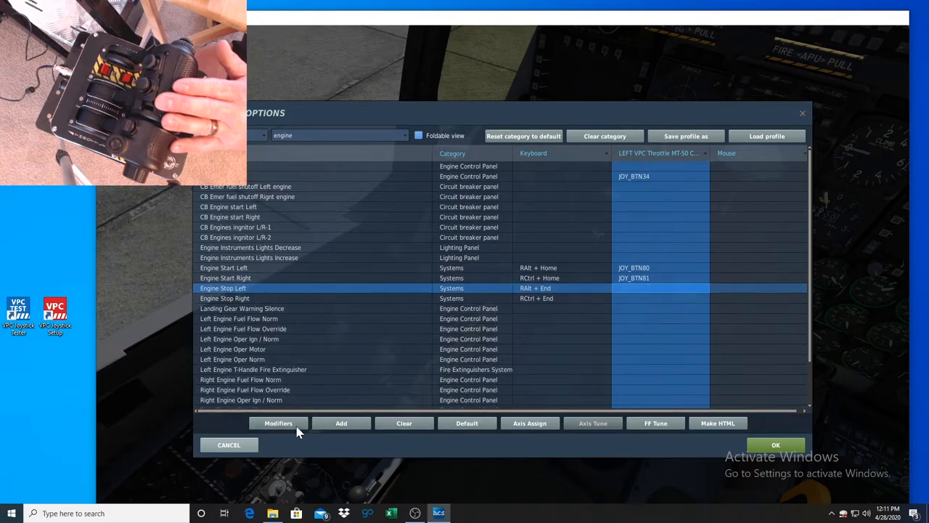
click(278, 423)
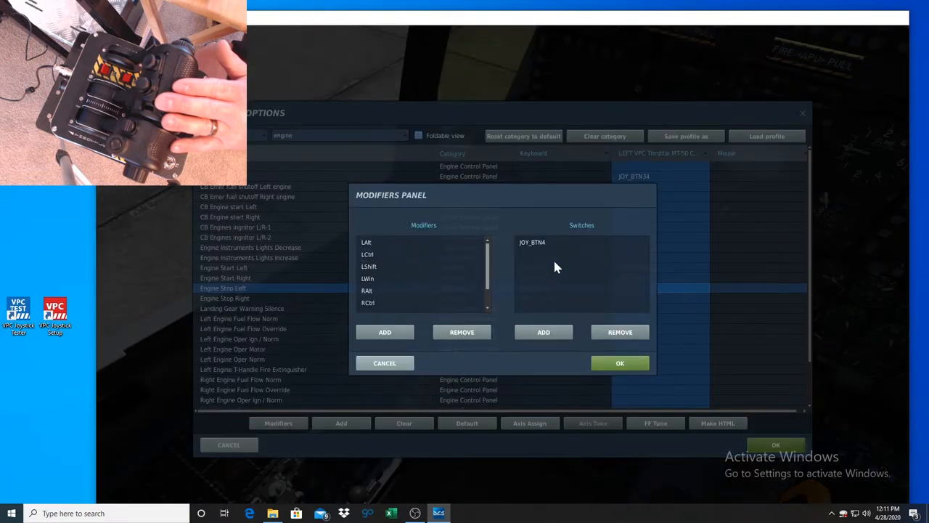
mouse_move(517, 278)
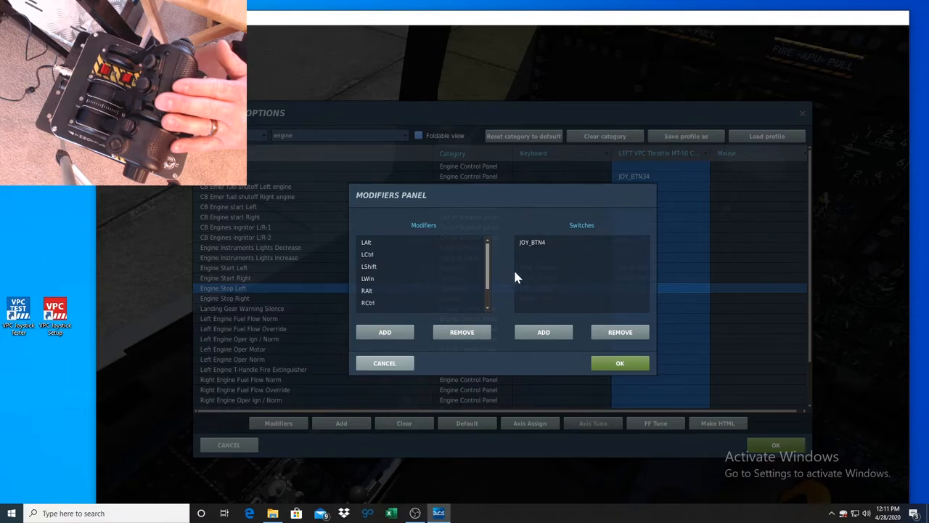
mouse_move(639, 391)
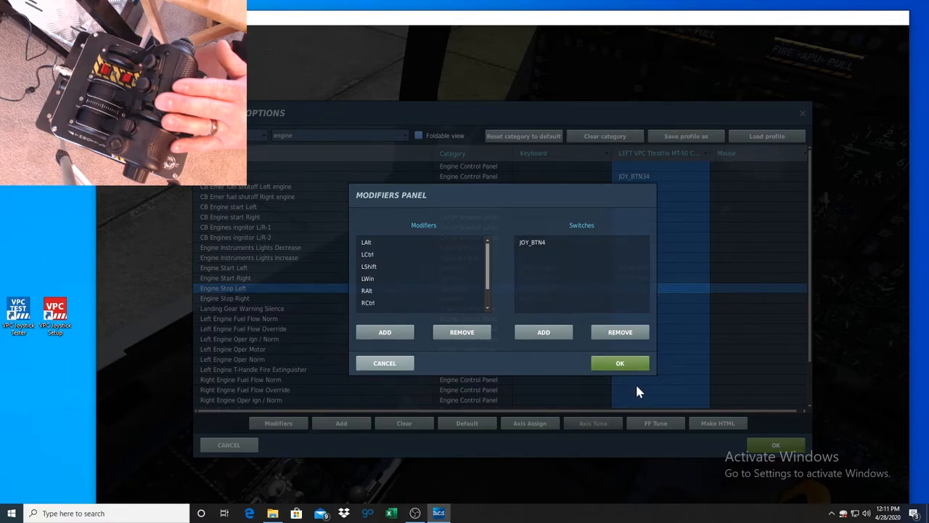
mouse_move(570, 281)
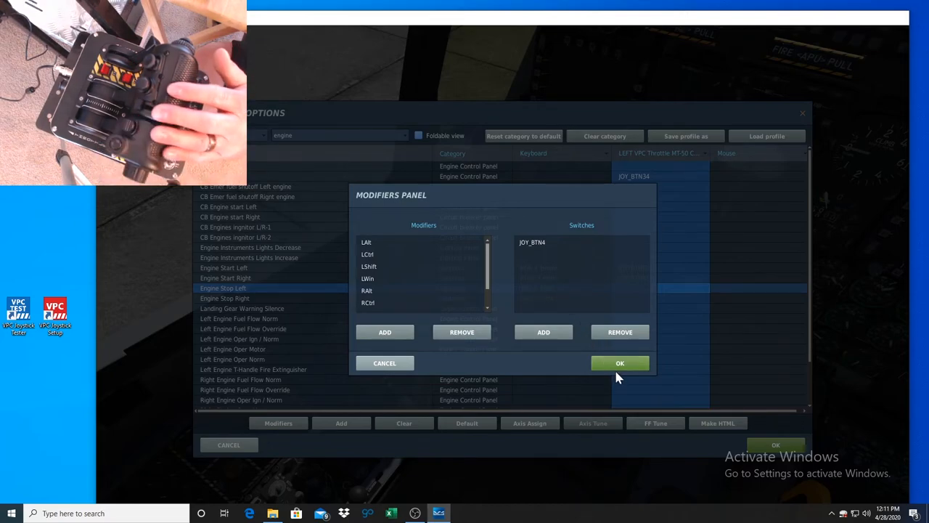
click(620, 363)
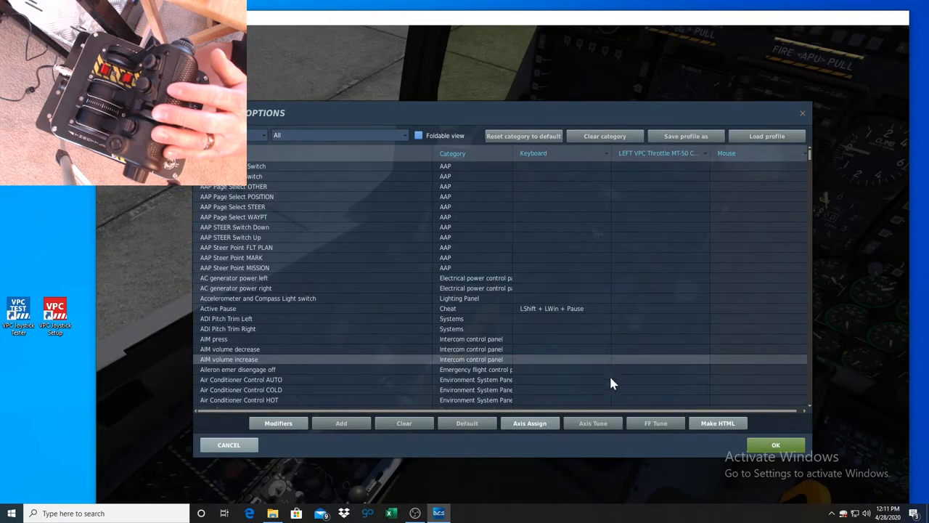
mouse_move(346, 167)
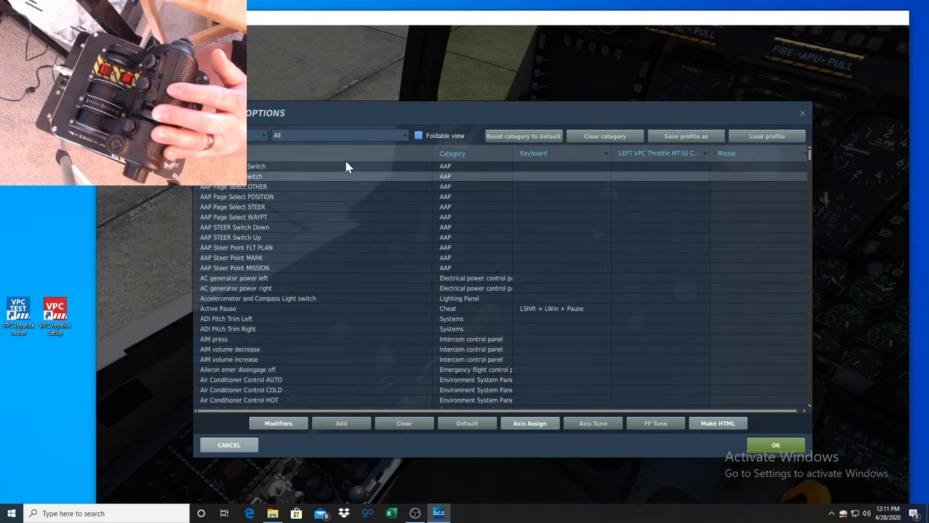
mouse_move(336, 153)
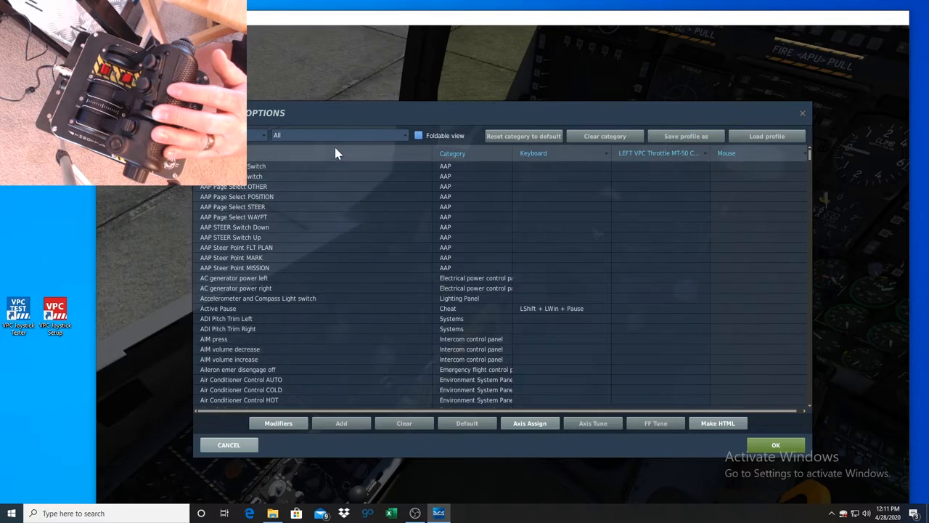
click(337, 135)
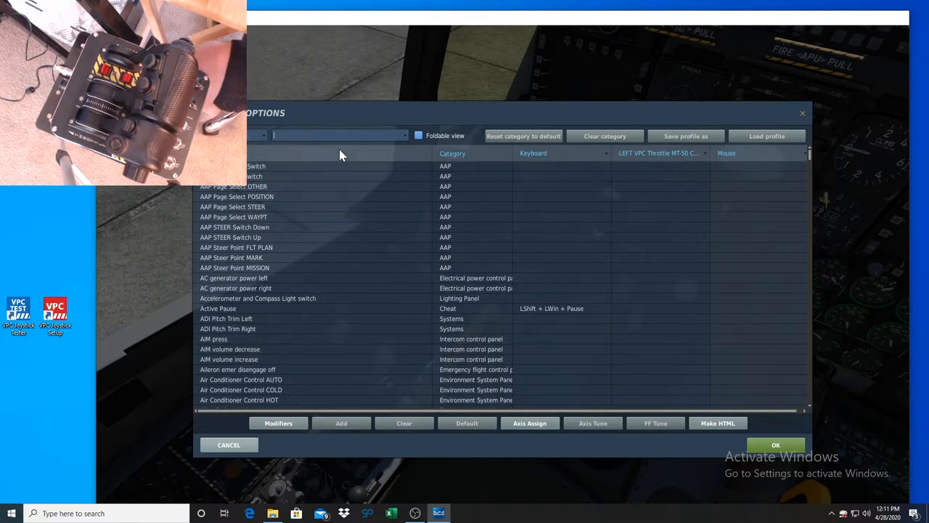
text(engine)
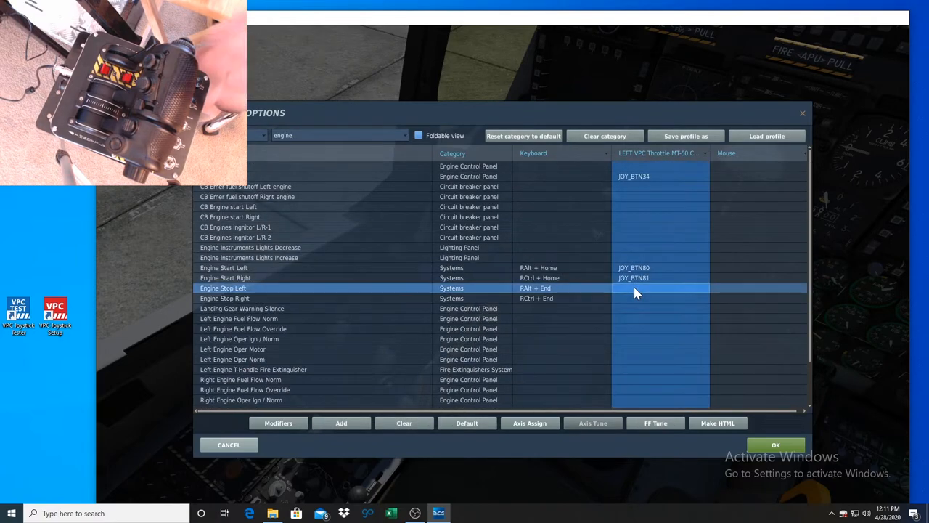
Bind Engine Stop Left and Right to JOY_BTN4 plus buttons 80 and 81, and save.
click(341, 423)
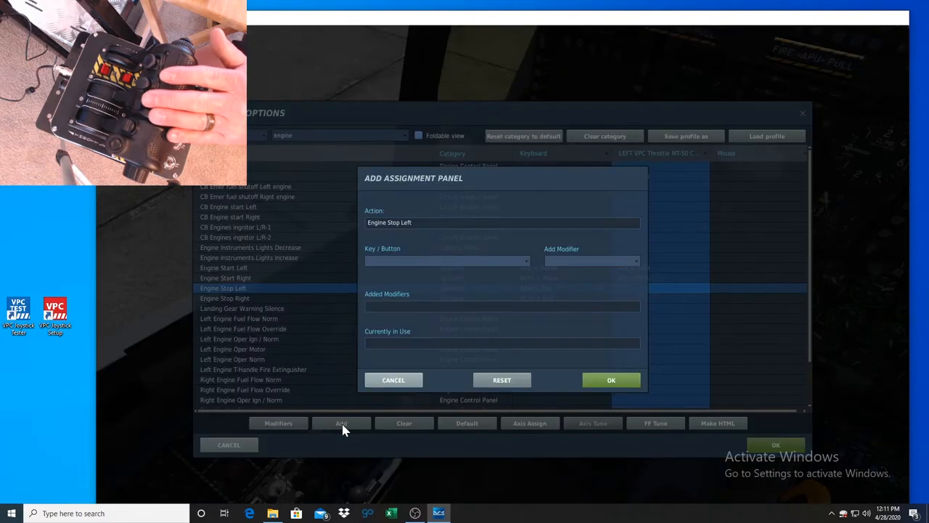
click(591, 261)
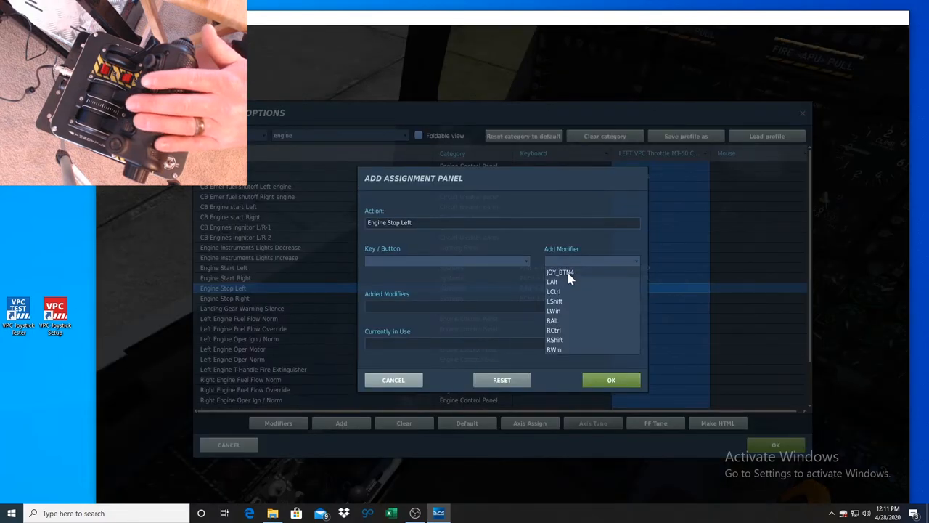
click(559, 271)
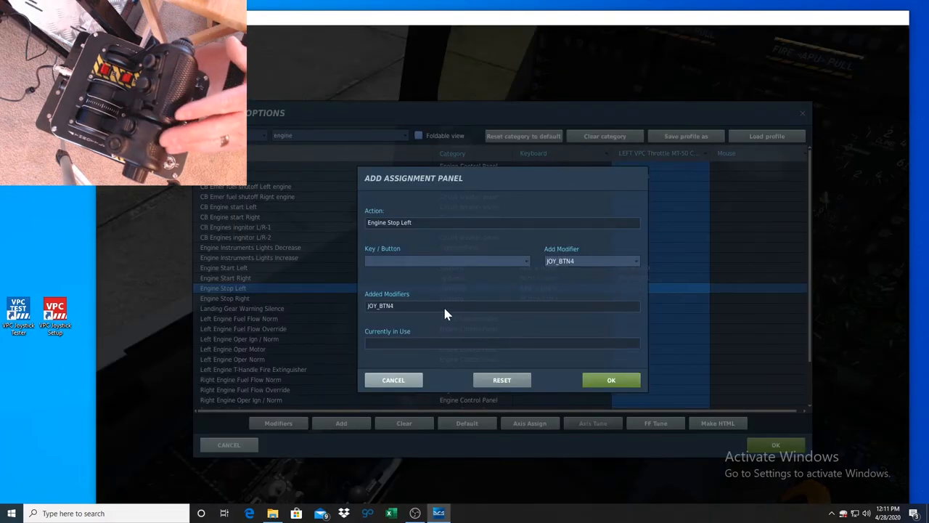
click(611, 379)
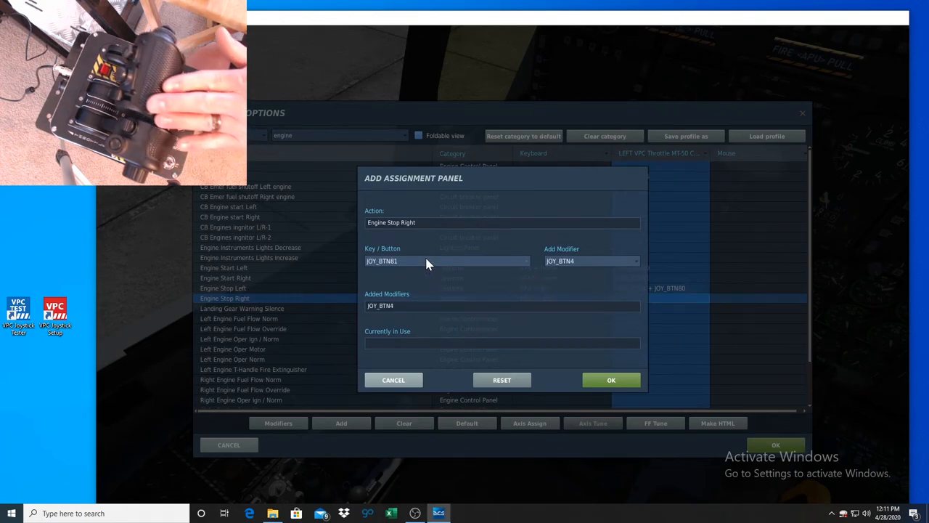
click(610, 379)
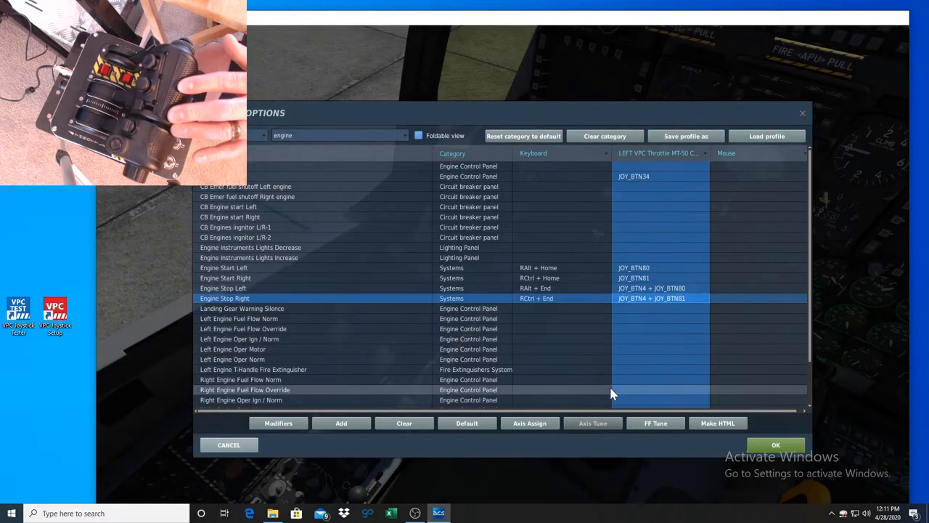
click(775, 444)
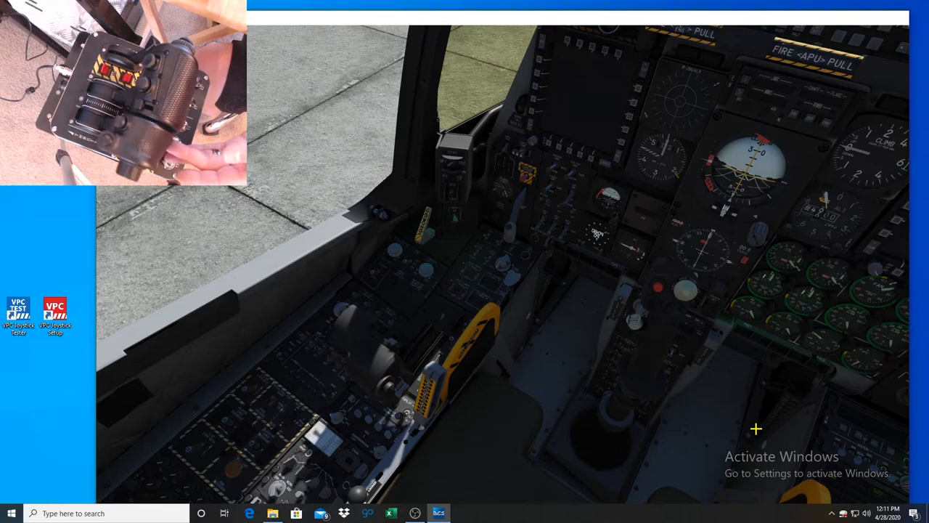
mouse_move(369, 323)
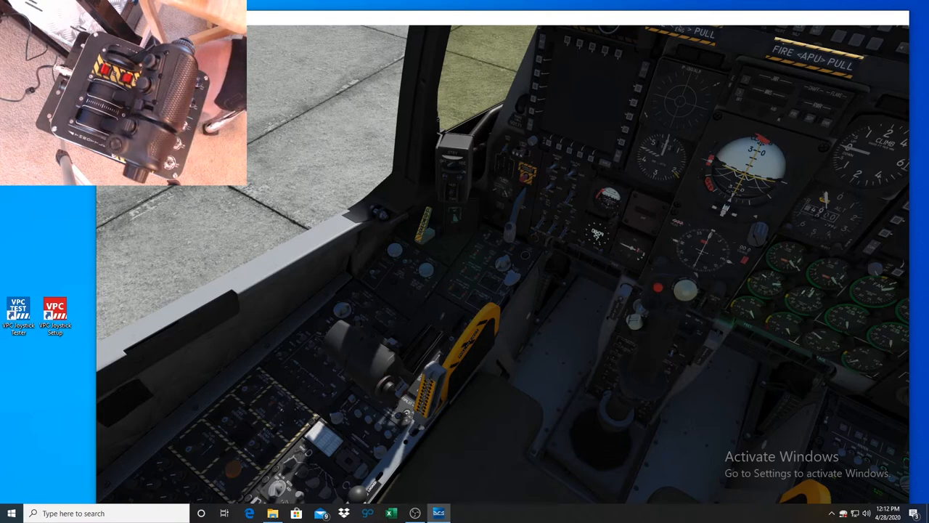
mouse_move(401, 269)
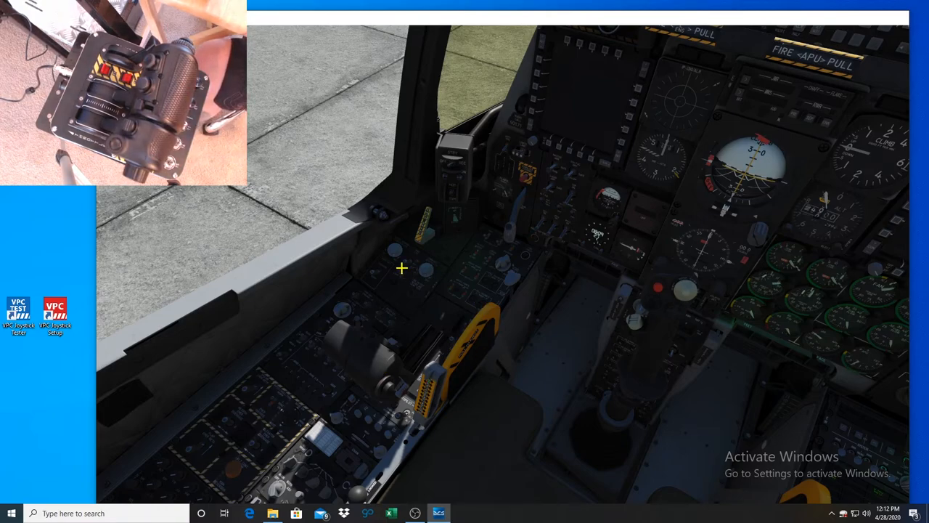
mouse_move(335, 296)
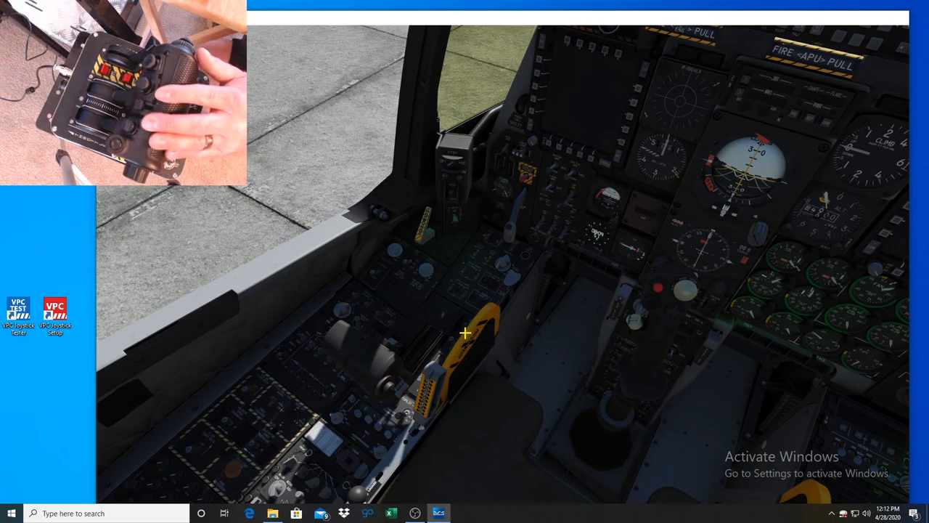
mouse_move(500, 323)
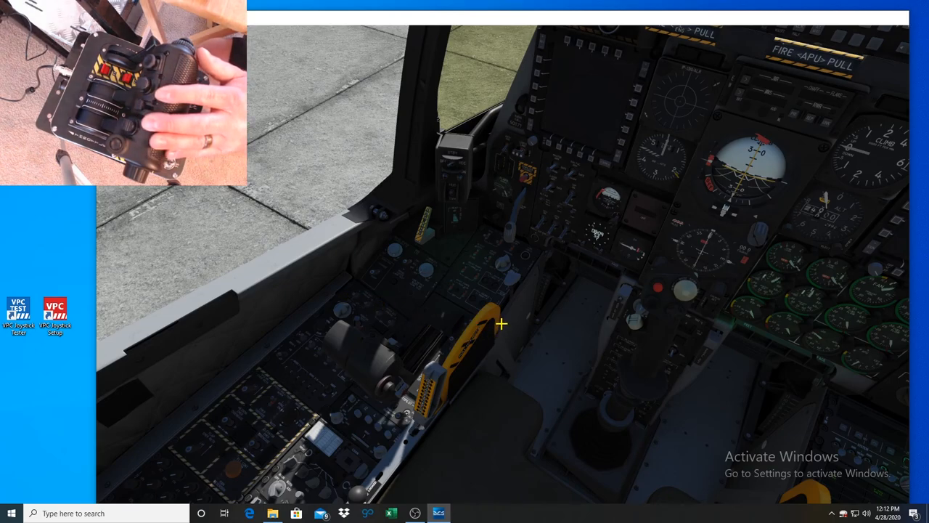